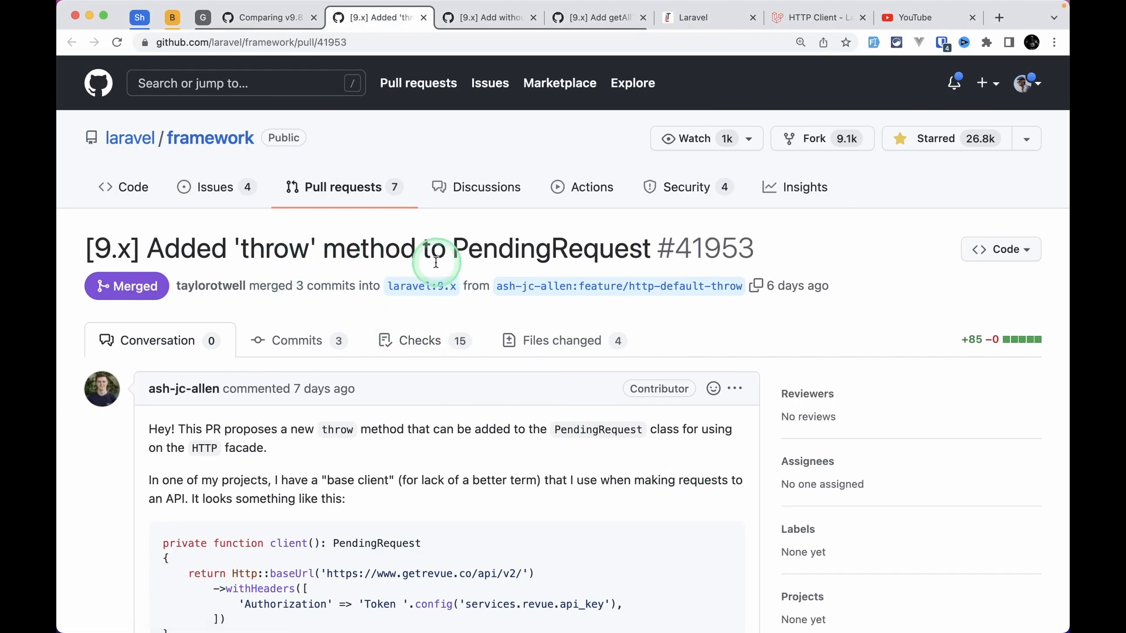
mouse_move(622, 294)
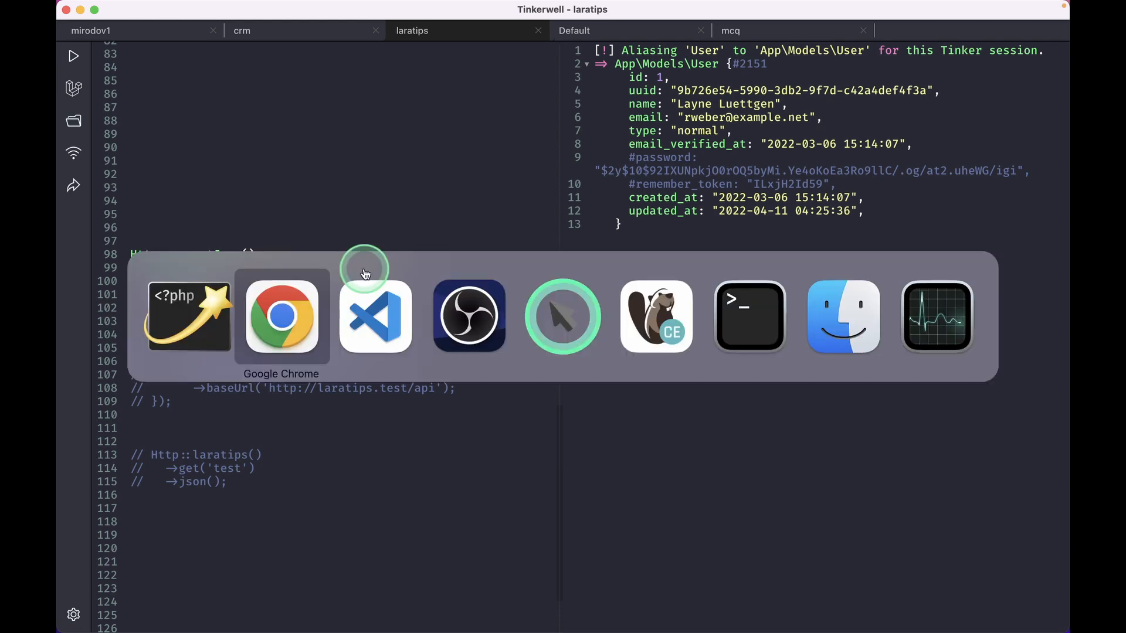
Step: Uncomment throw new \Exception('test'); in the api.php test route and save
left_click(374, 317)
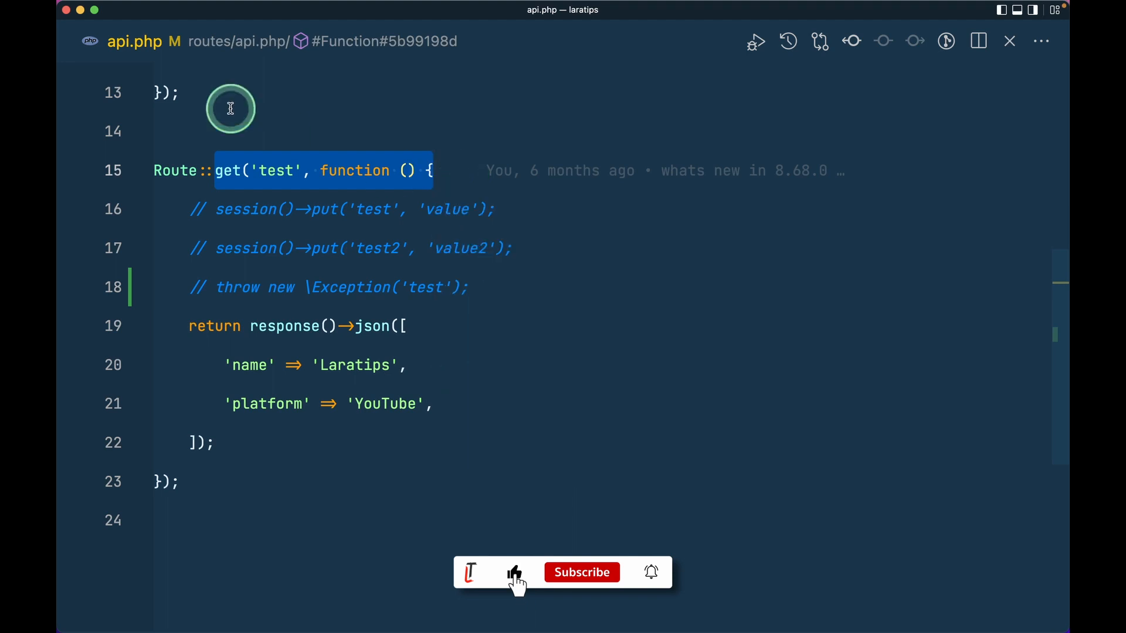
left_click(191, 325)
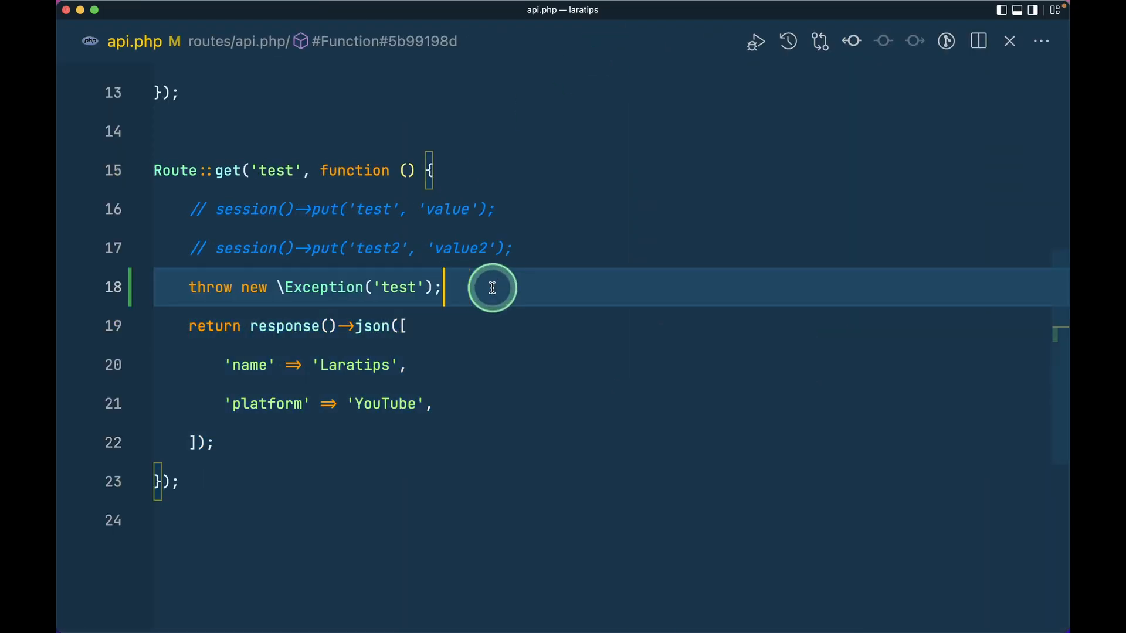
mouse_move(551, 445)
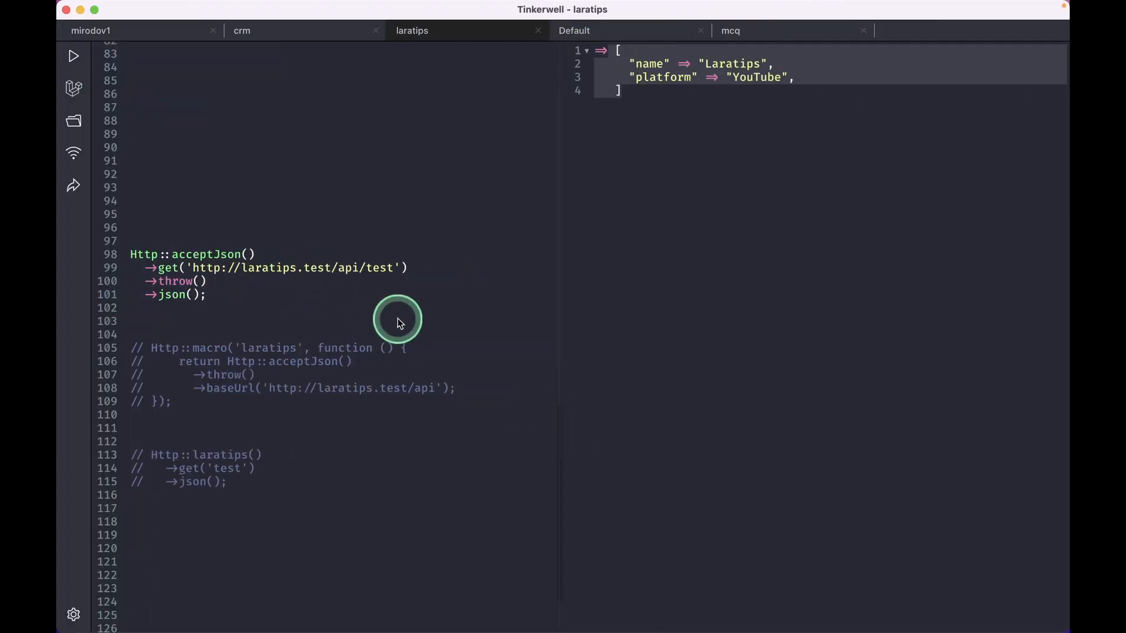
Step: Run the HTTP call without and then with ->throw(), ending in a RequestException for status 500
left_click(73, 55)
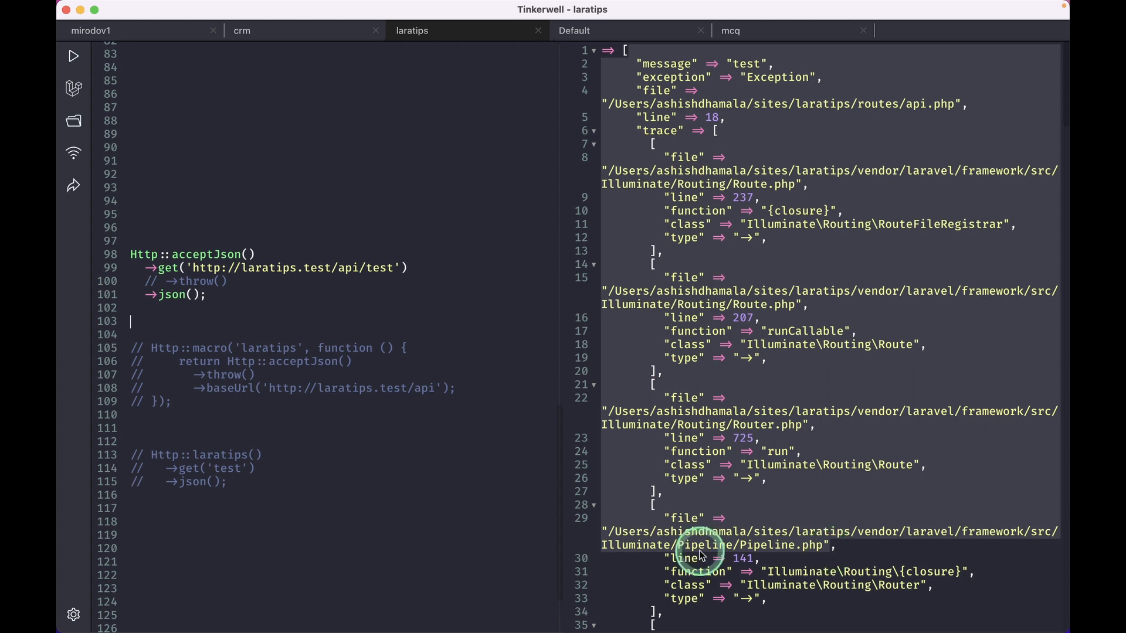
mouse_move(169, 268)
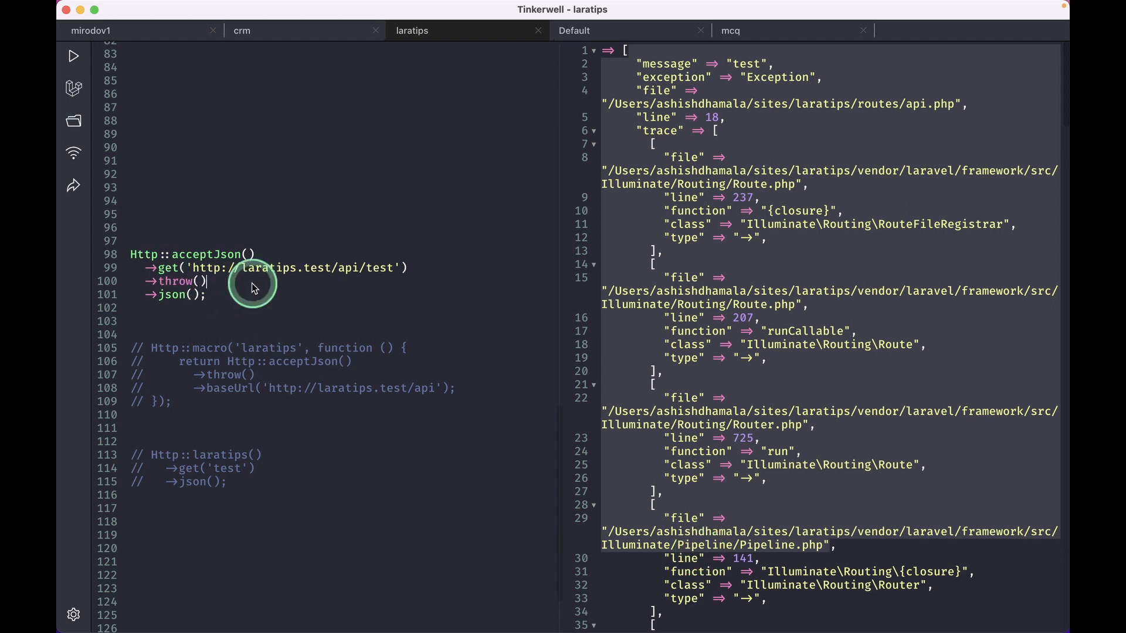
left_click(73, 55)
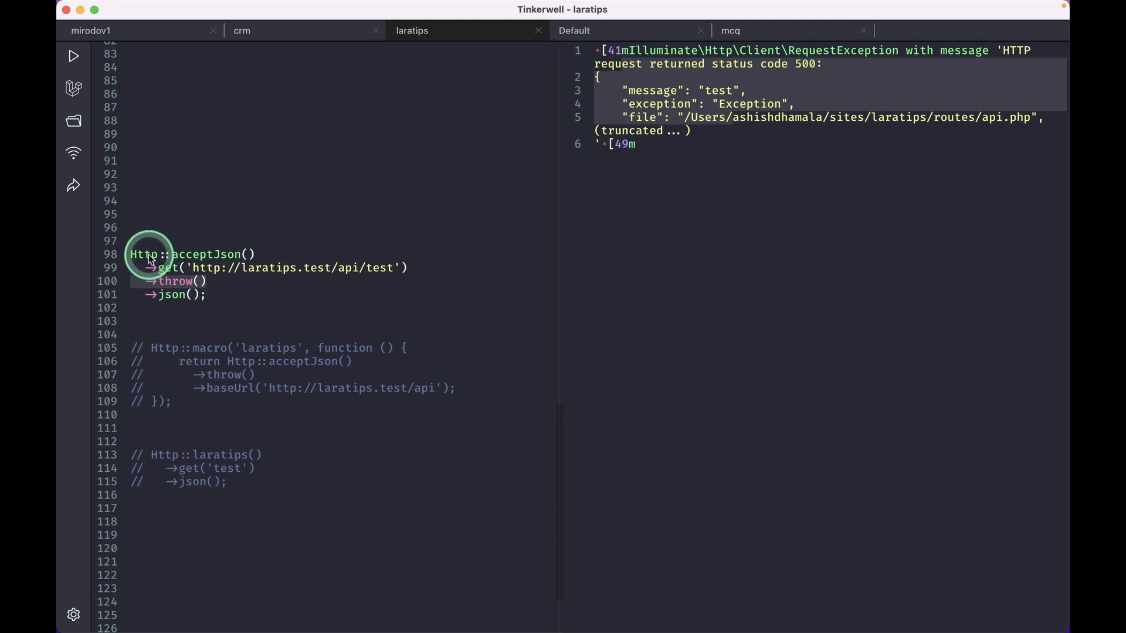
mouse_move(264, 254)
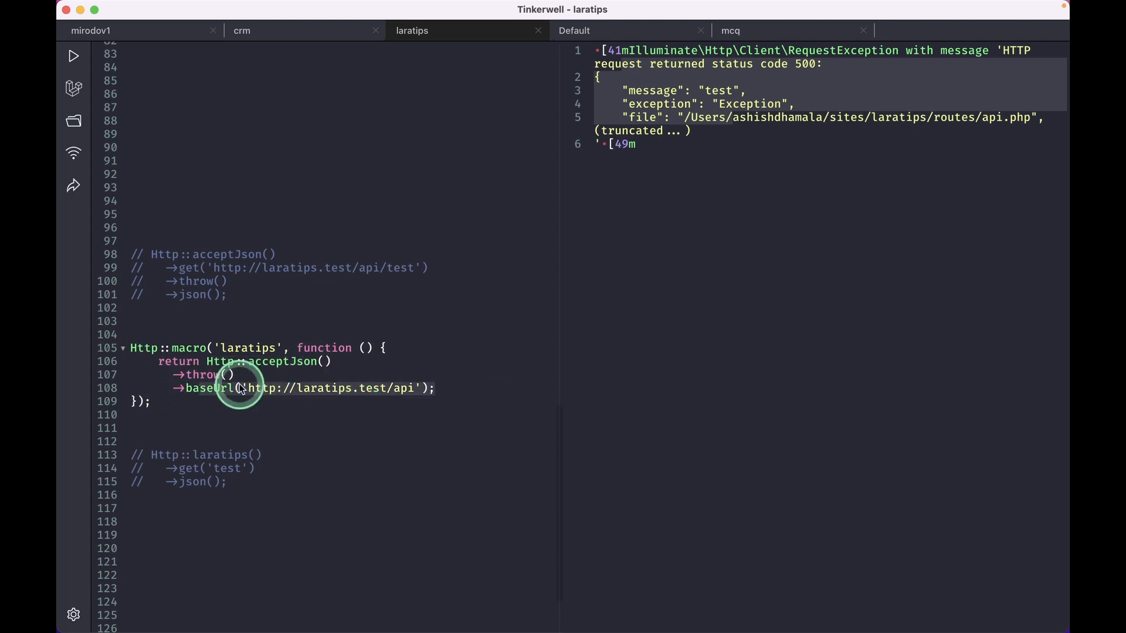
mouse_move(176, 380)
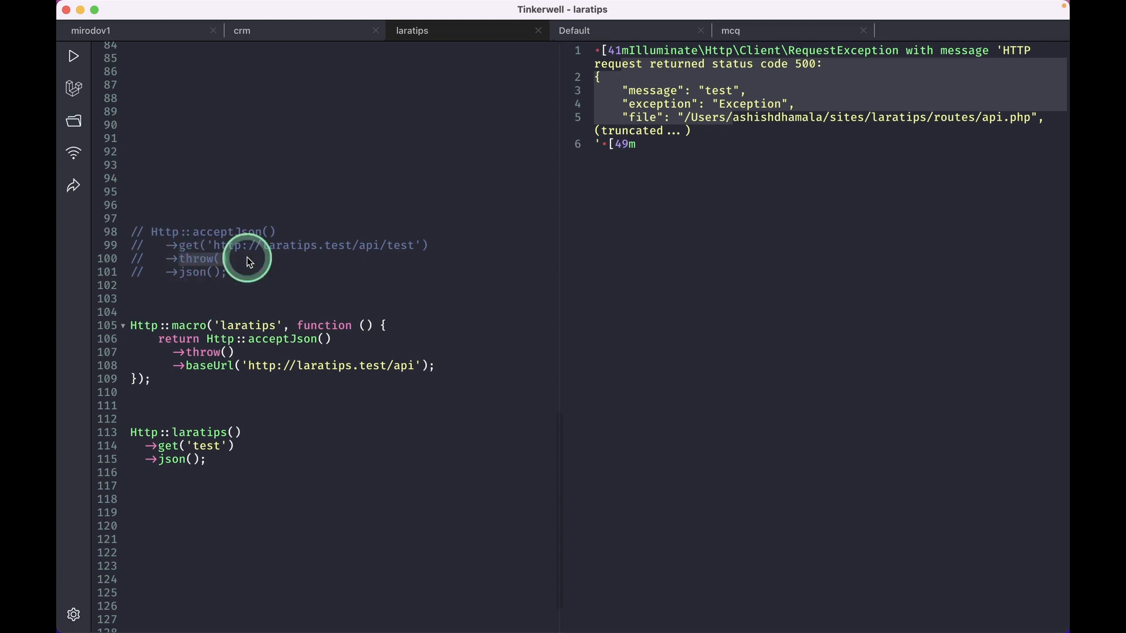
mouse_move(640, 58)
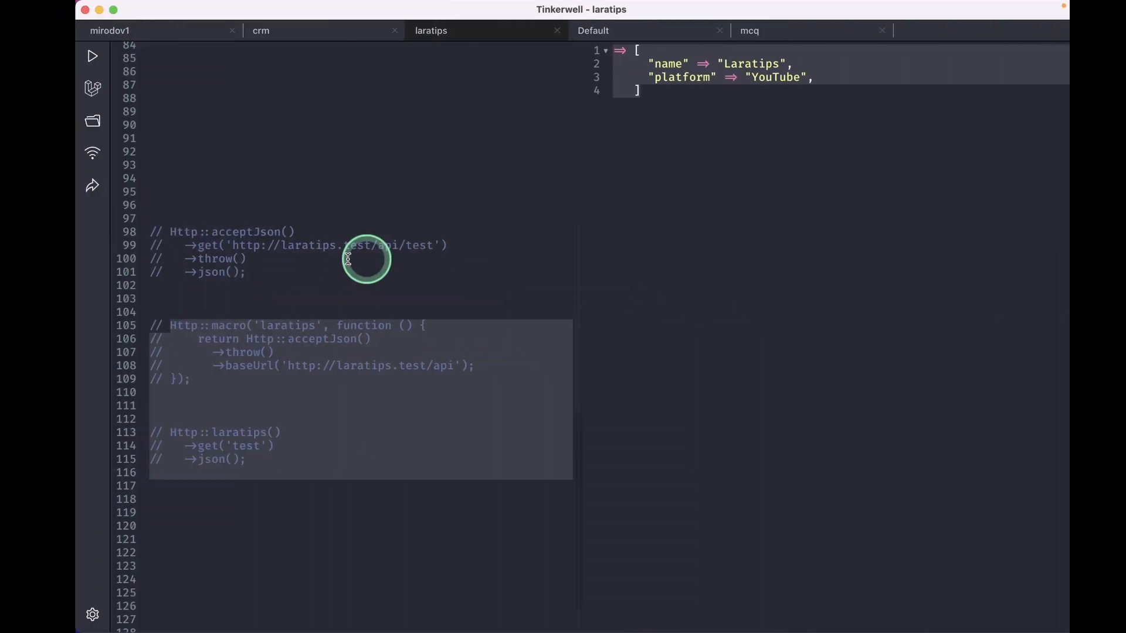
Step: Run the User::with(['logins']) query via withoutEagerLoads()->first(), then first() showing four logins
scroll("up", 3)
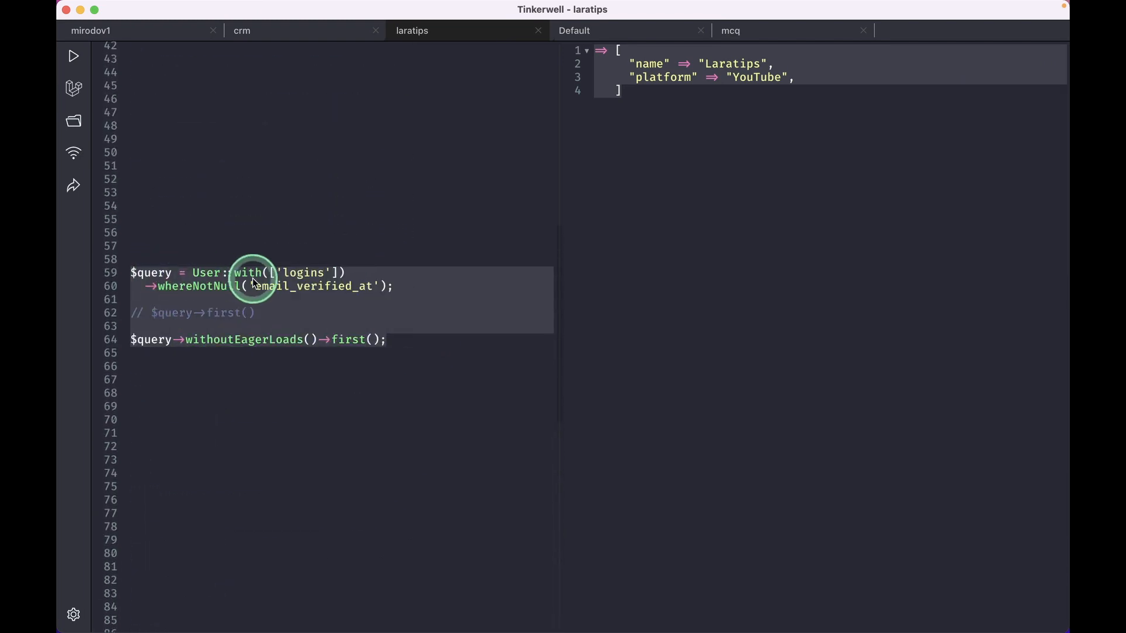
left_click(420, 286)
type(";")
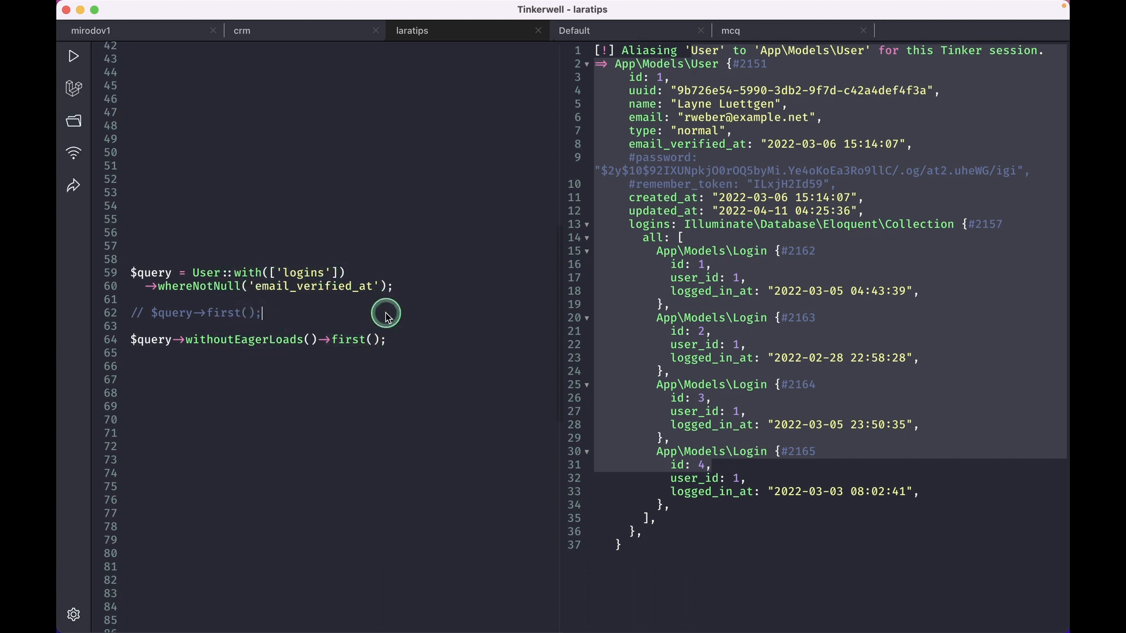
Step: Review GitHub pull request #41950 adding a Builder method, then return to Tinkerwell
left_click(71, 55)
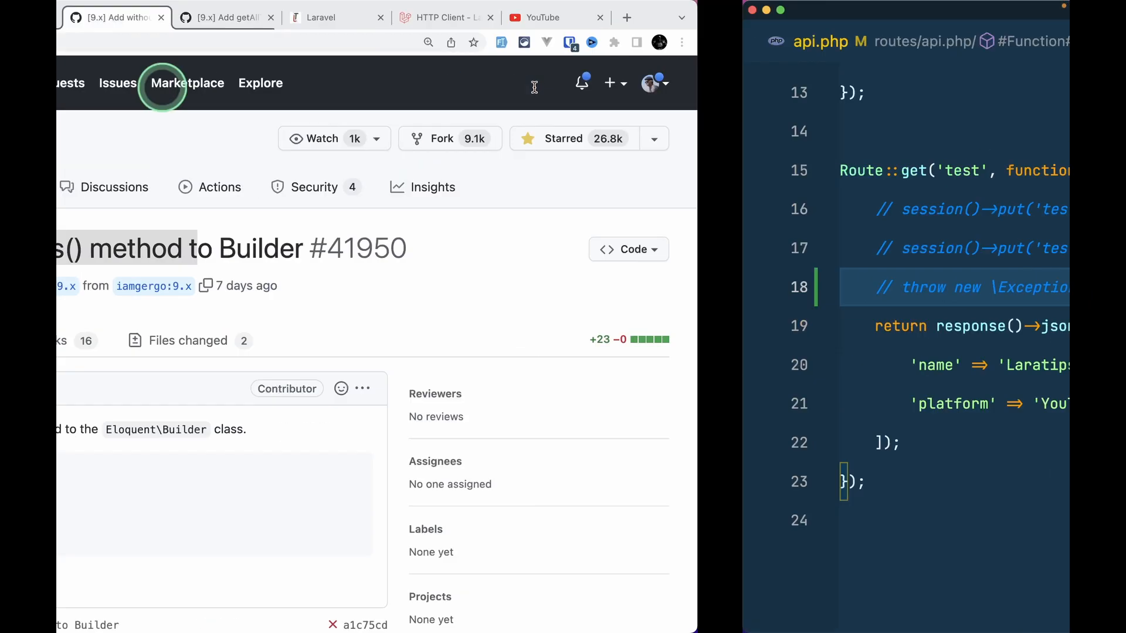
left_click(600, 17)
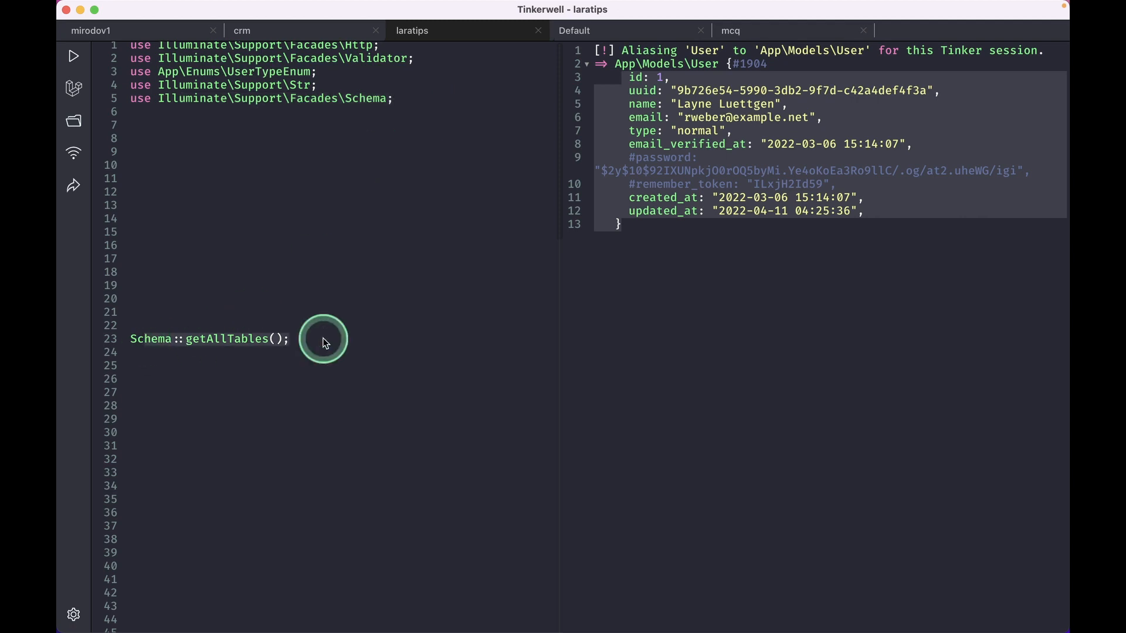
Step: Run Schema::getAllTables() to list the laratips database tables
left_click(73, 56)
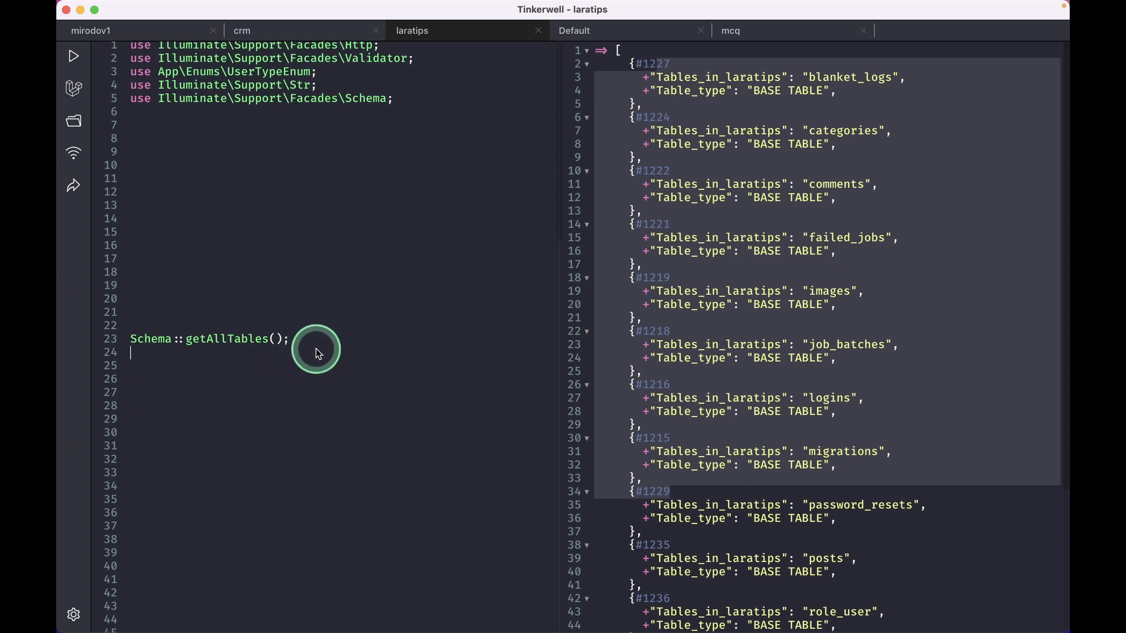
Step: Rewrite the call as collect(Schema::getAllTables())->pluck('') to extract only table names
type("collect")
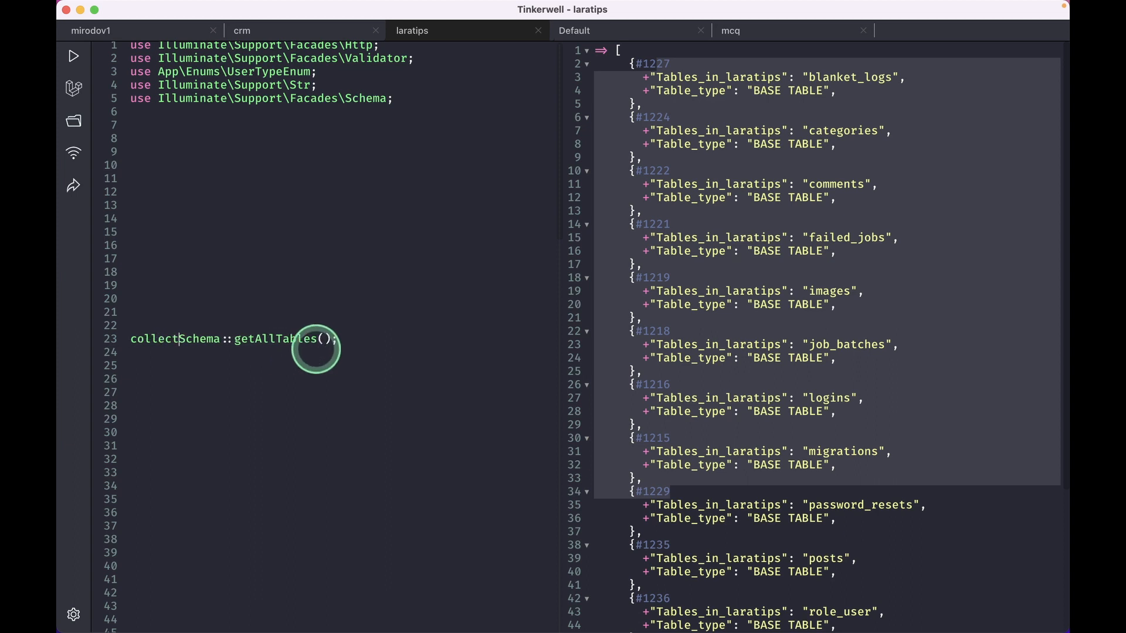
type("(Schema::getAllTables())->pl")
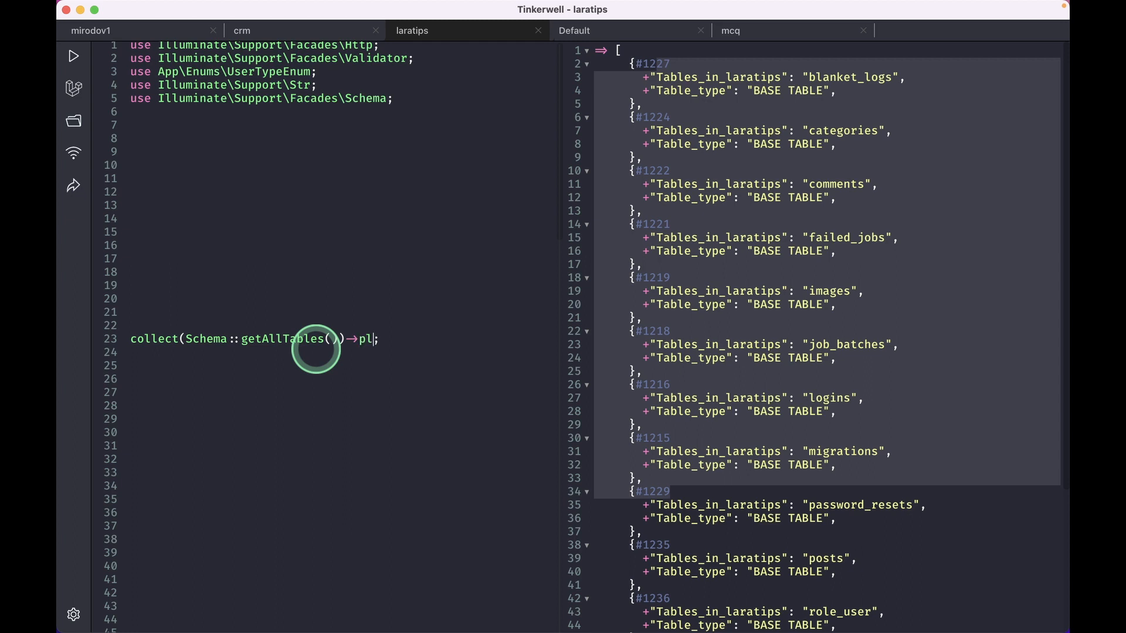
type("uck('')")
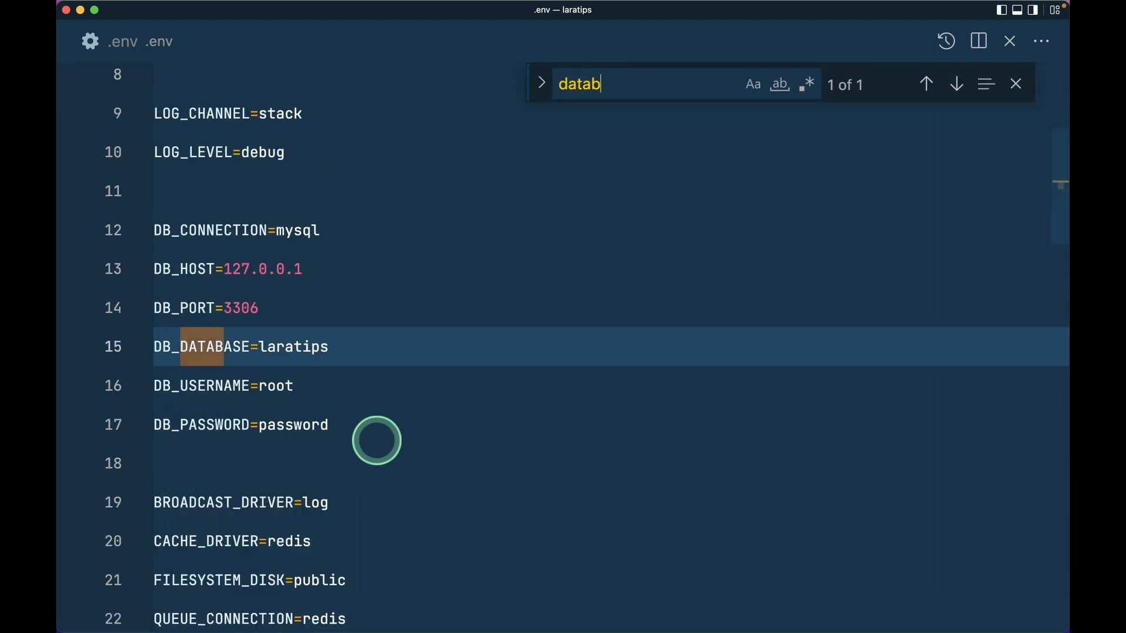
type("a")
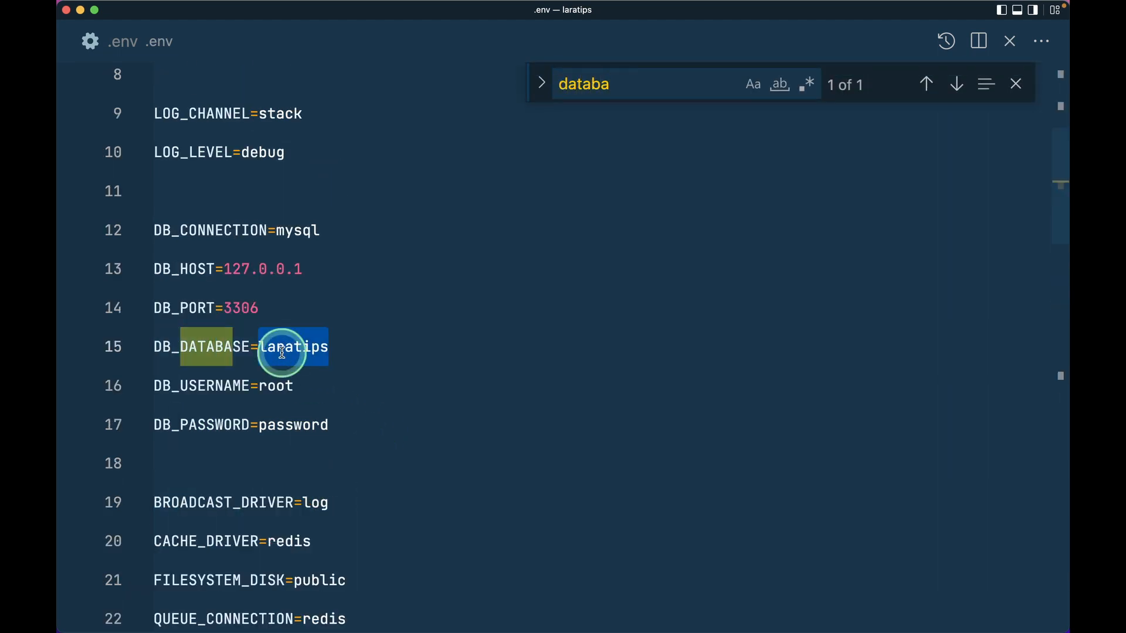